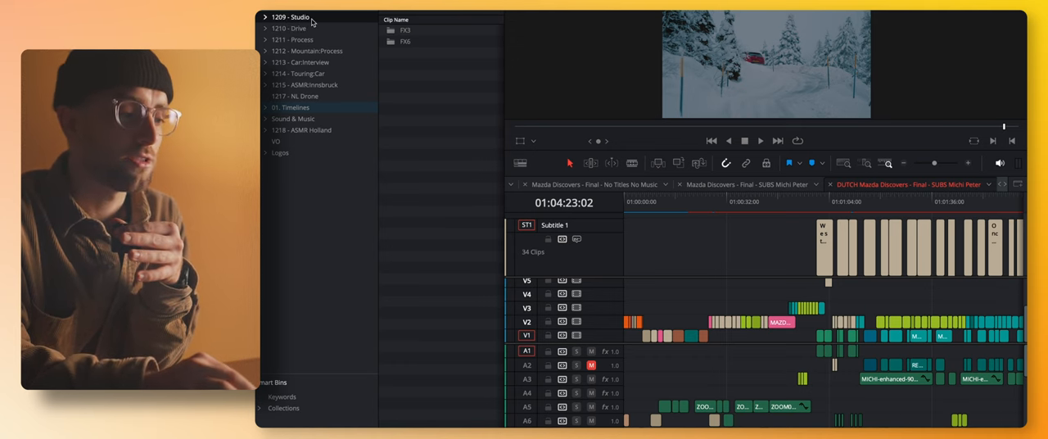
# Browse the 1210 - Drive and another dated shoot bin, then select the 01. Timelines bin
pyautogui.click(288, 28)
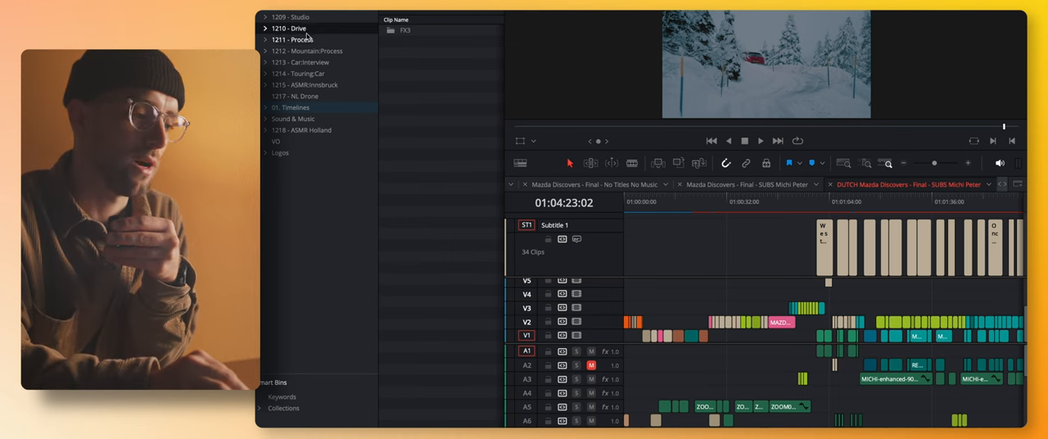
pyautogui.click(307, 50)
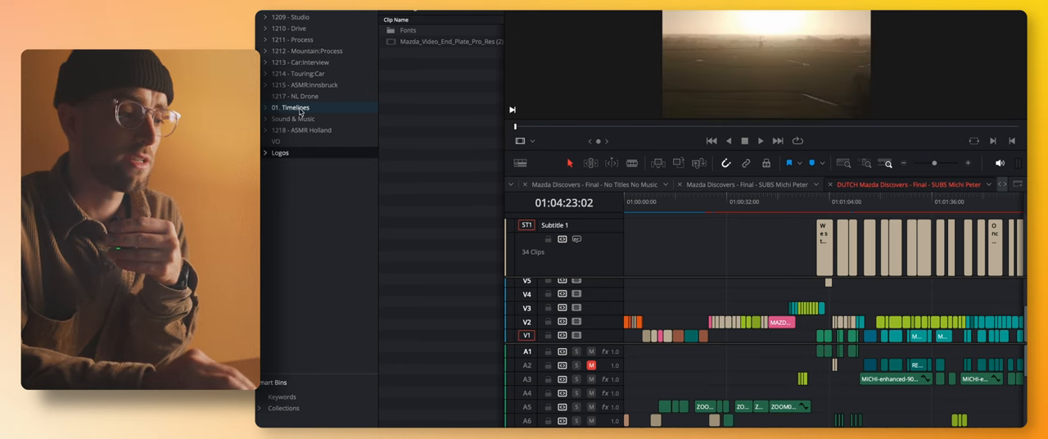
pyautogui.click(292, 108)
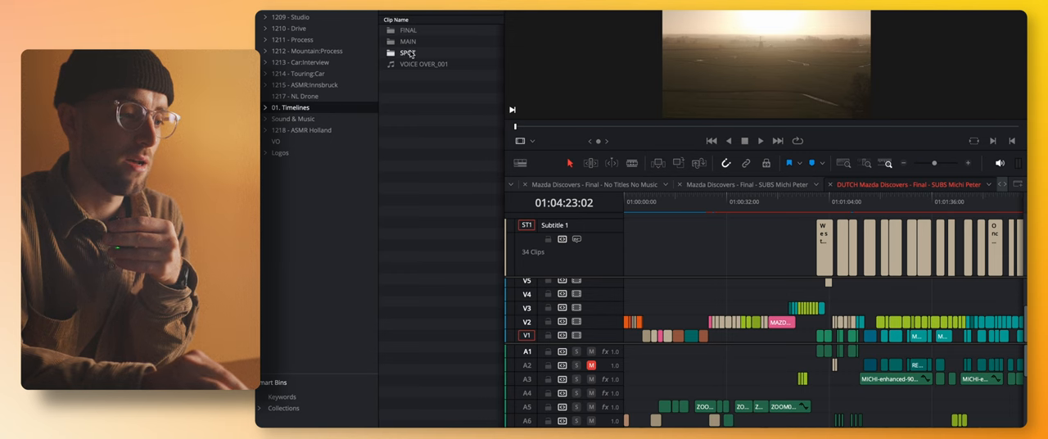
# Expand the Timelines bin, load the SLOPE timeline from SPOT, then select the FINAL folder
pyautogui.click(264, 108)
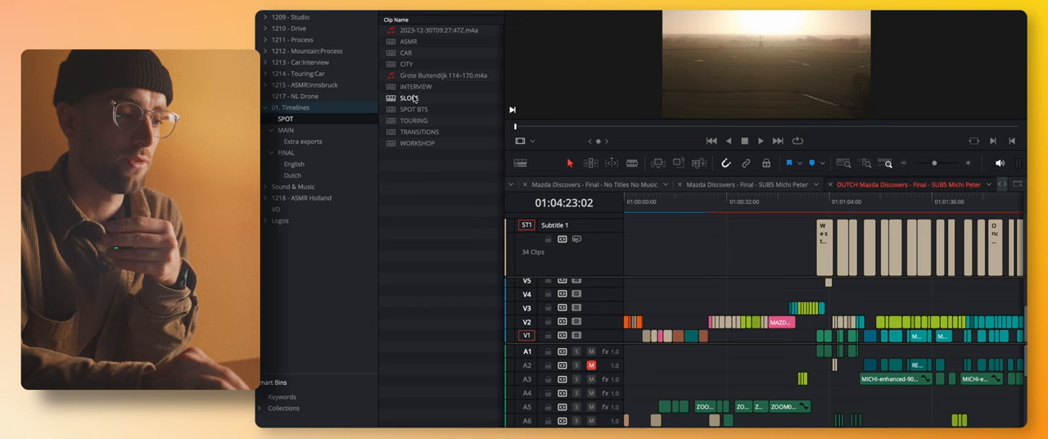
pyautogui.doubleClick(409, 98)
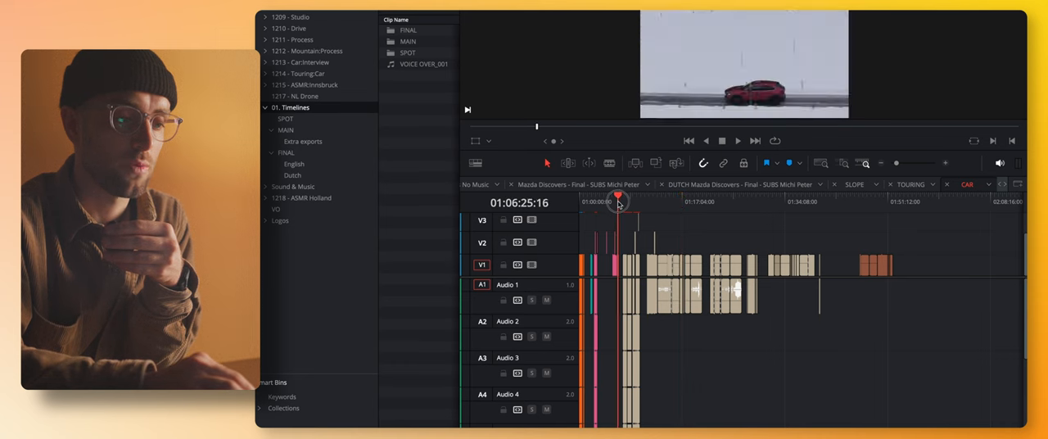
pyautogui.moveTo(619, 203); pyautogui.dragTo(619, 203)
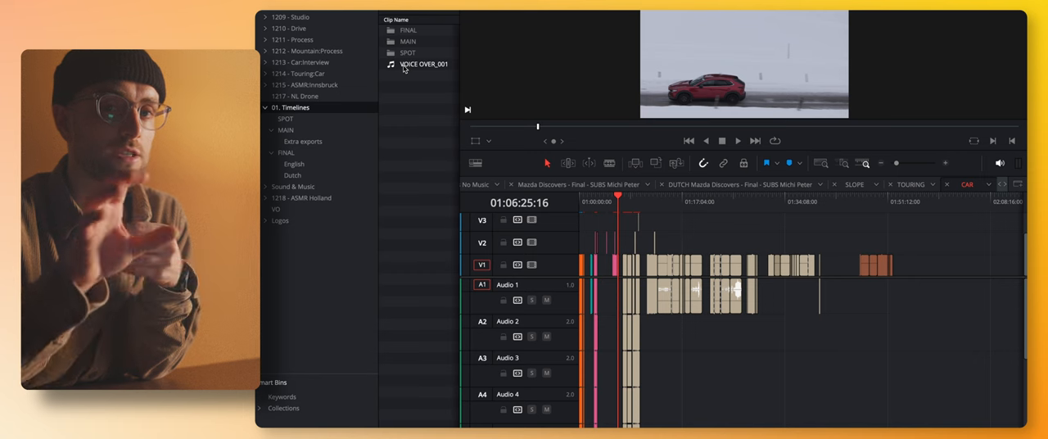
pyautogui.click(410, 29)
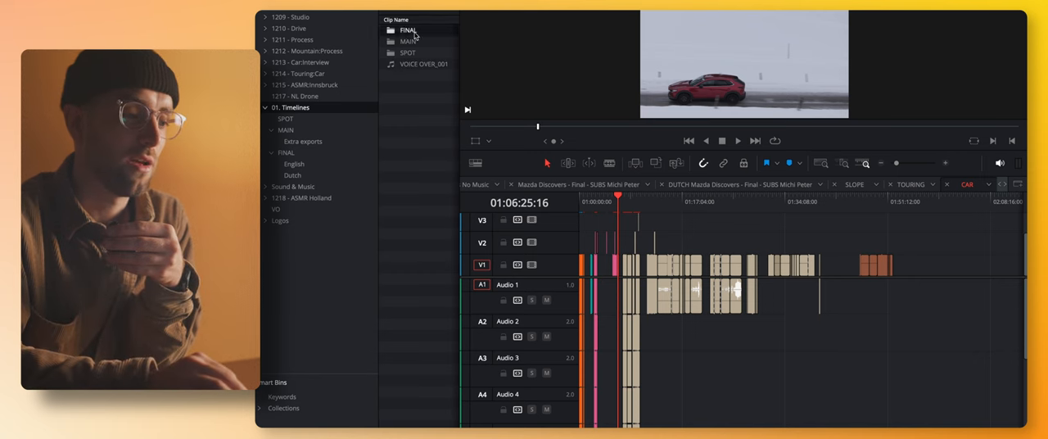